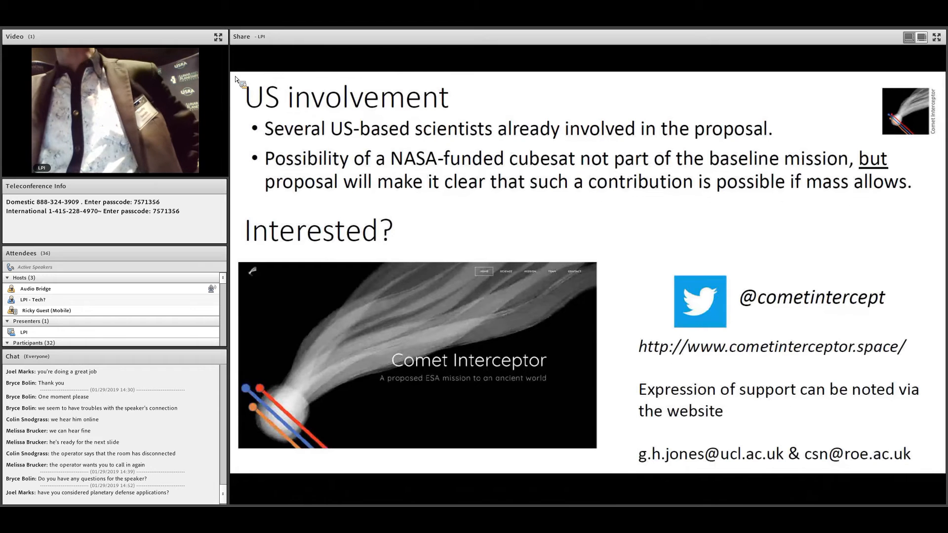
mouse_move(812, 82)
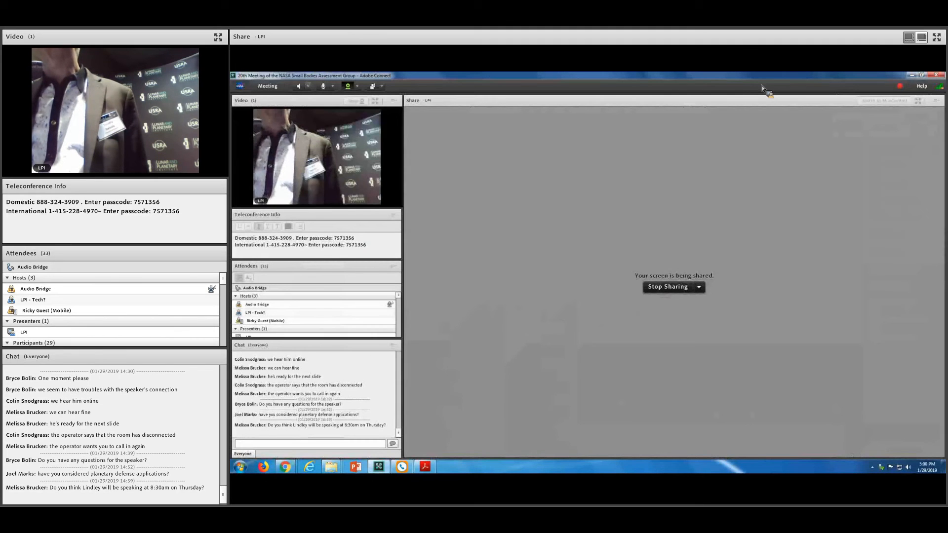
mouse_move(597, 420)
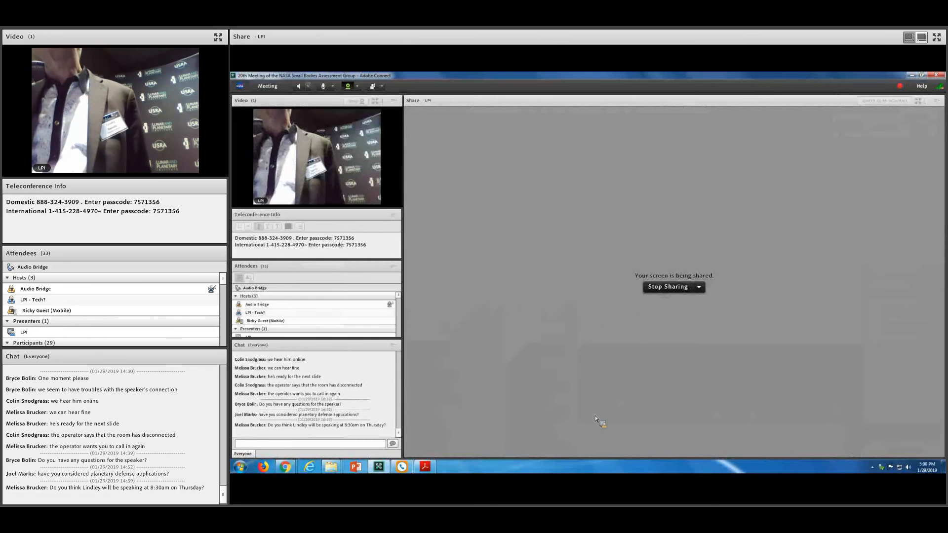
End the talk's screen share so the Share pod reads 'Nothing is being shared.'
left_click(668, 287)
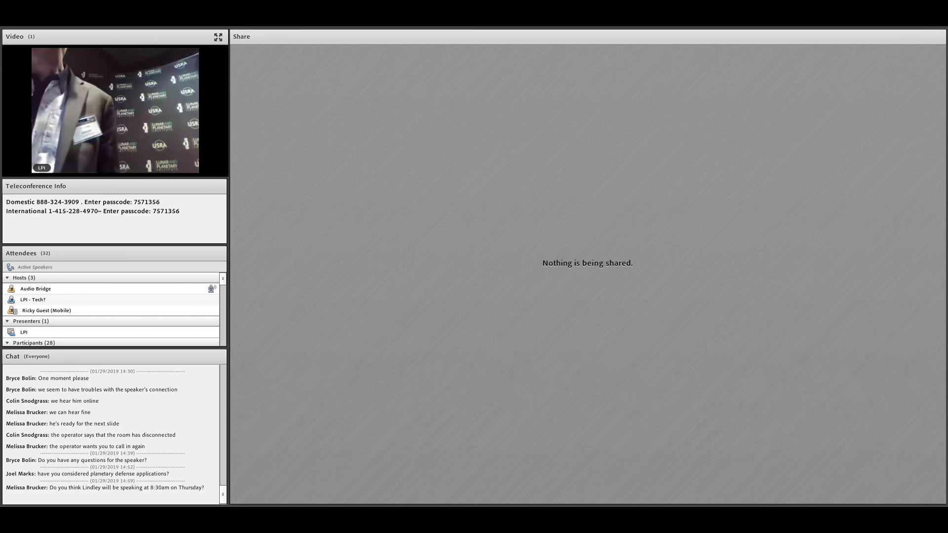